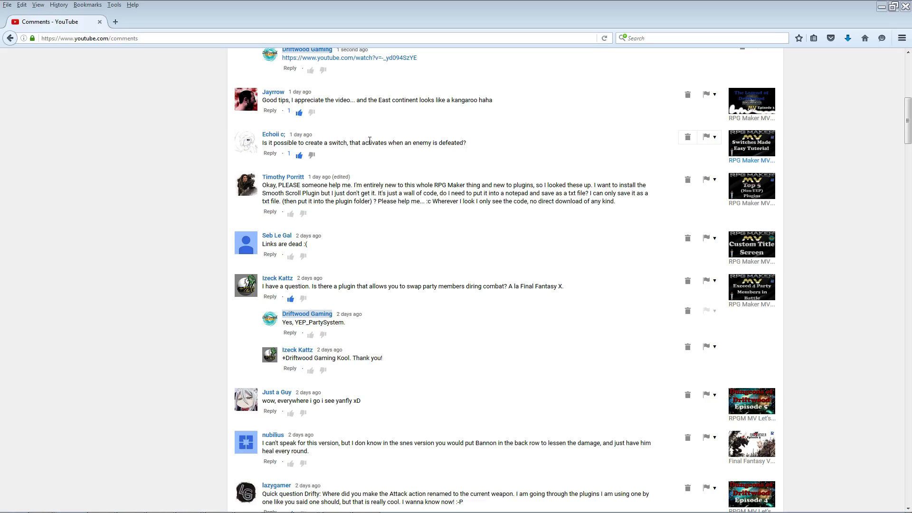
pyautogui.moveTo(281, 481)
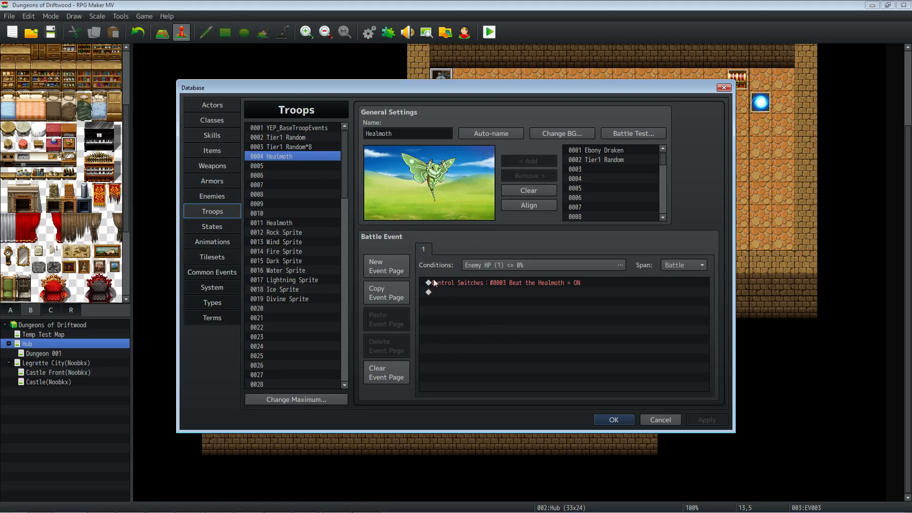
pyautogui.click(212, 195)
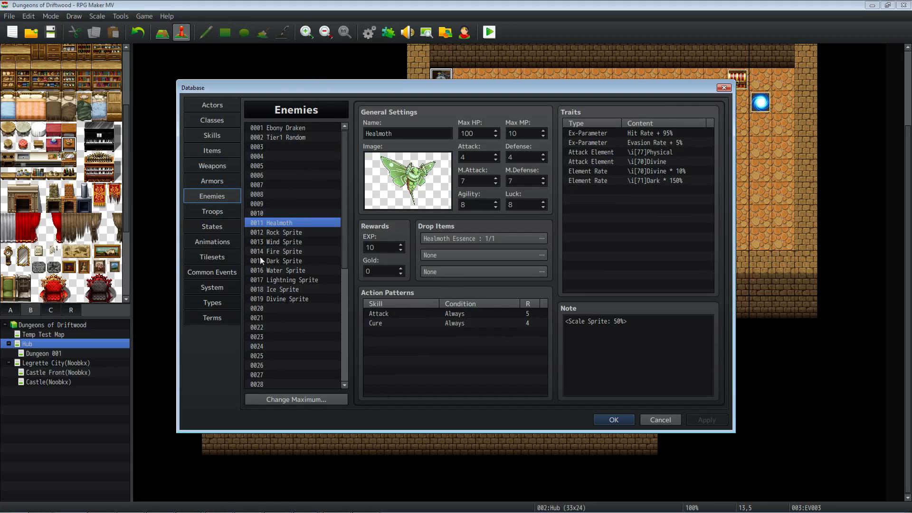
pyautogui.click(211, 211)
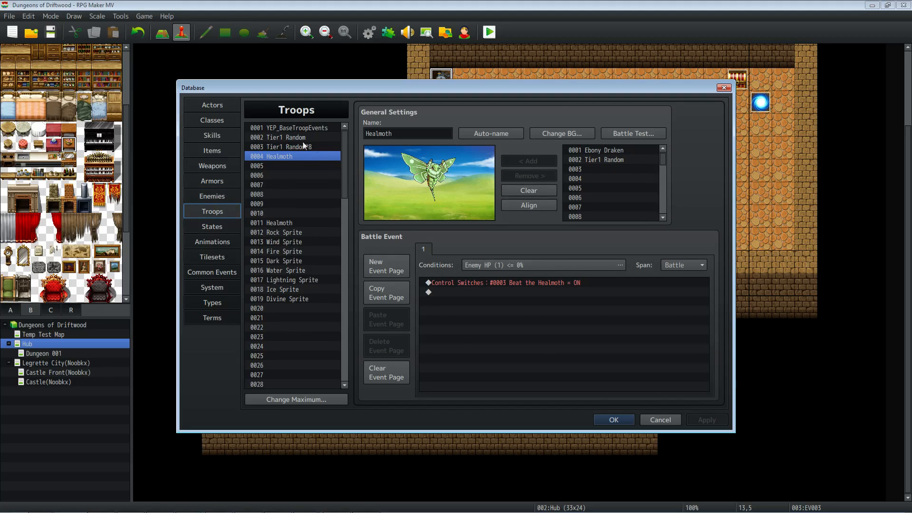
pyautogui.moveTo(447, 316)
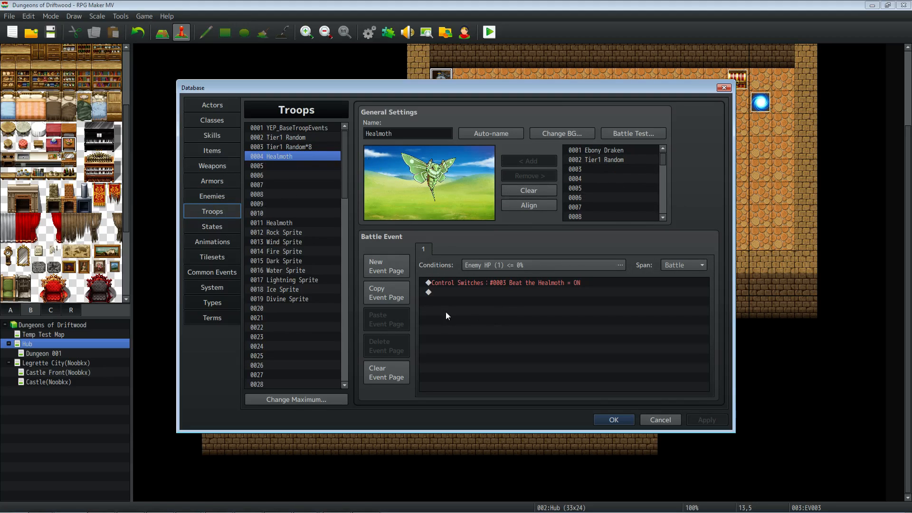
pyautogui.moveTo(418, 294)
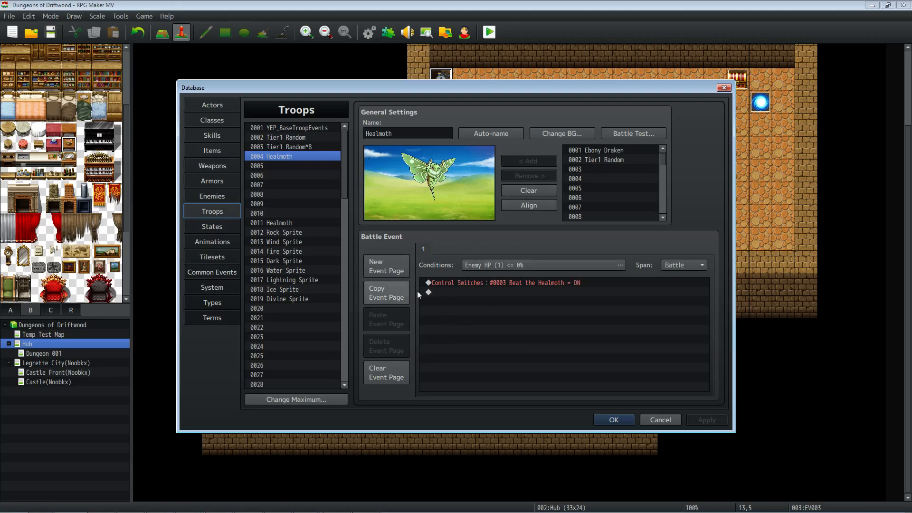
# - Condition the troop page on enemy #1 Healmoth's HP being 0% or below
pyautogui.click(540, 265)
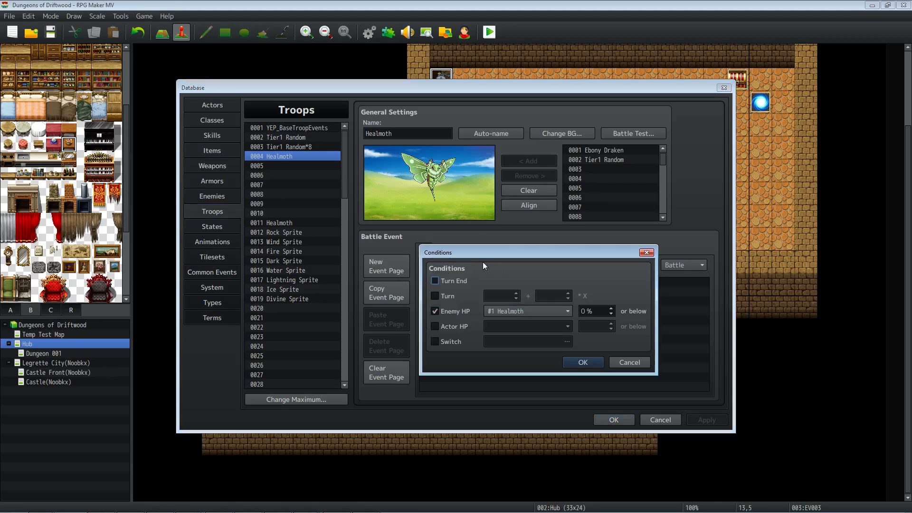
pyautogui.moveTo(435, 320)
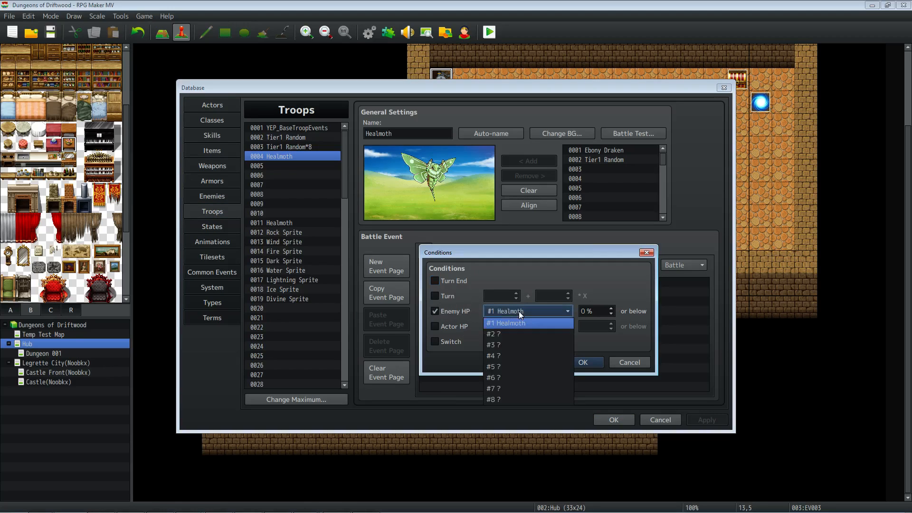
pyautogui.click(507, 323)
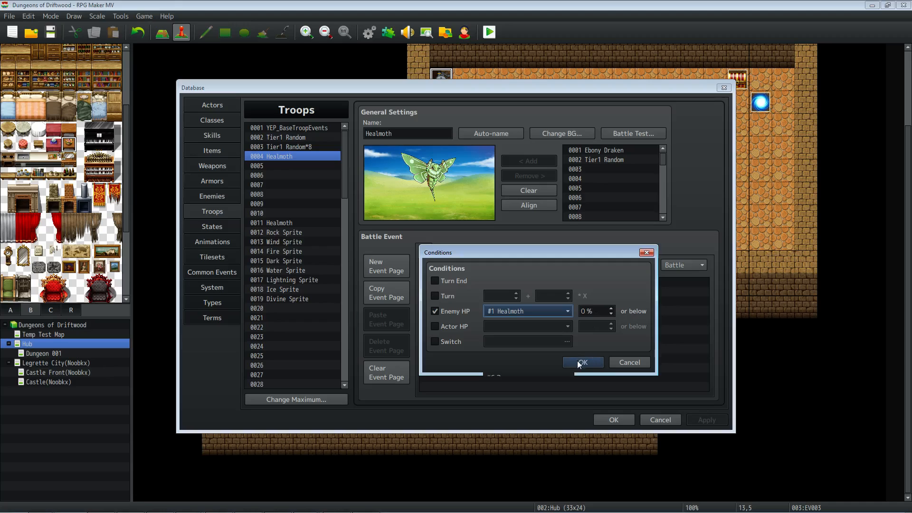
pyautogui.click(582, 362)
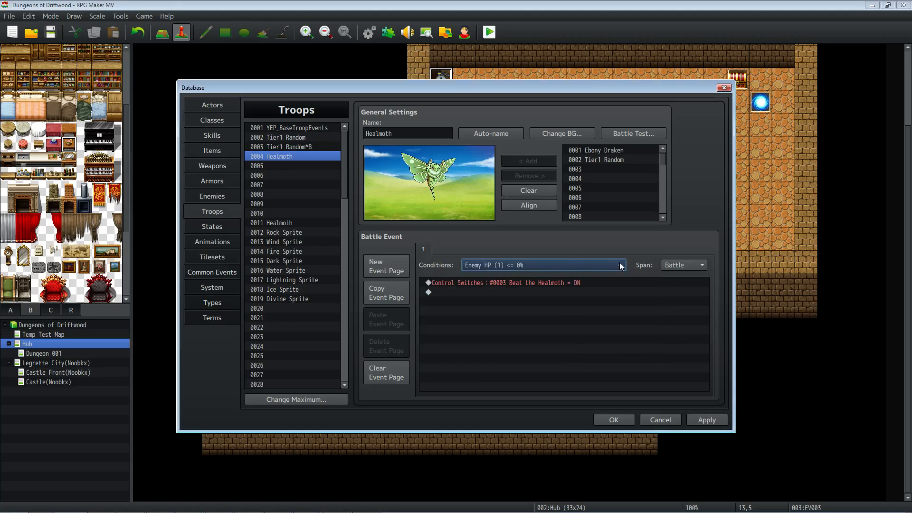
pyautogui.click(701, 265)
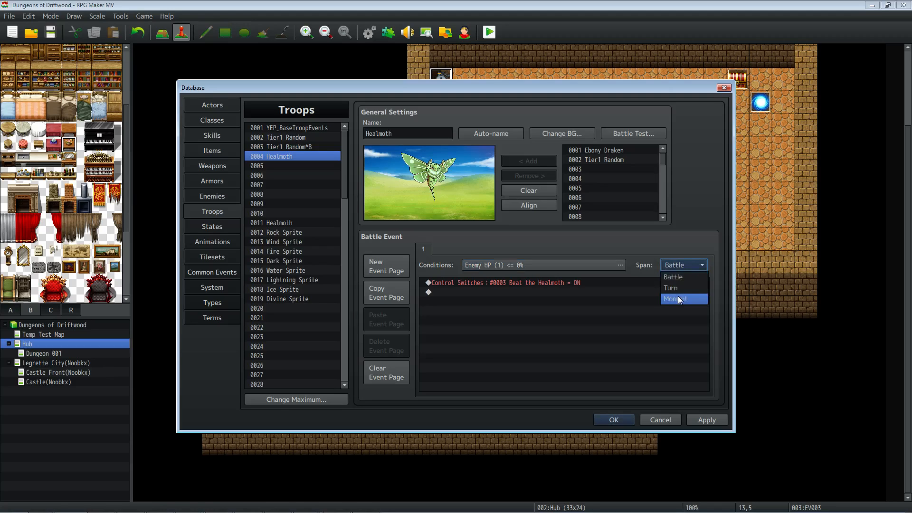
pyautogui.click(682, 277)
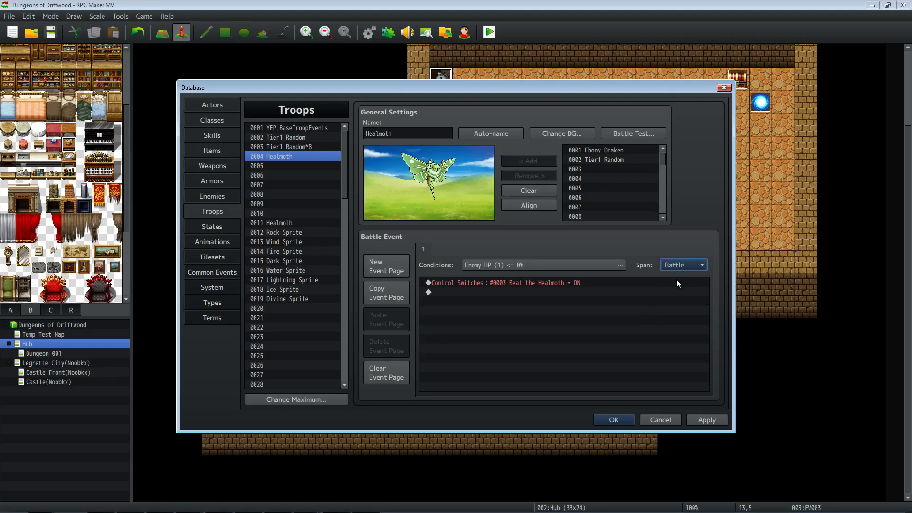
pyautogui.click(500, 283)
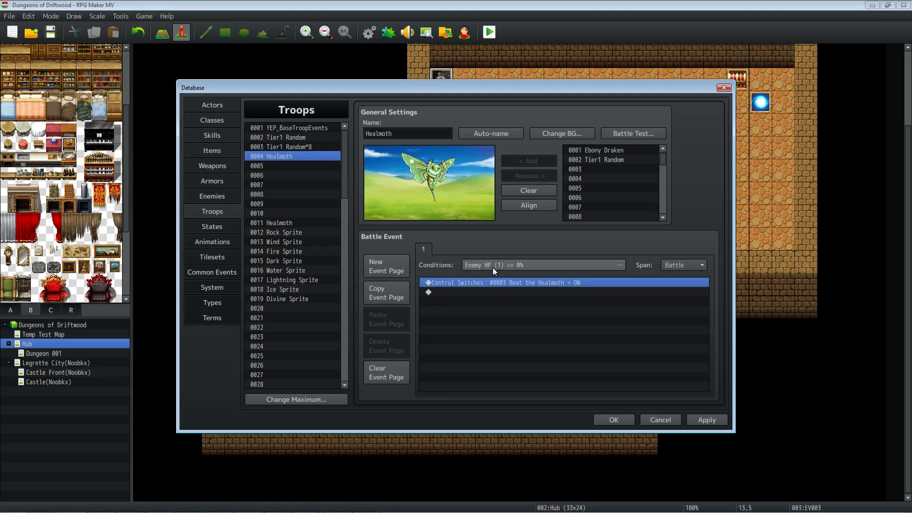
pyautogui.moveTo(455, 294)
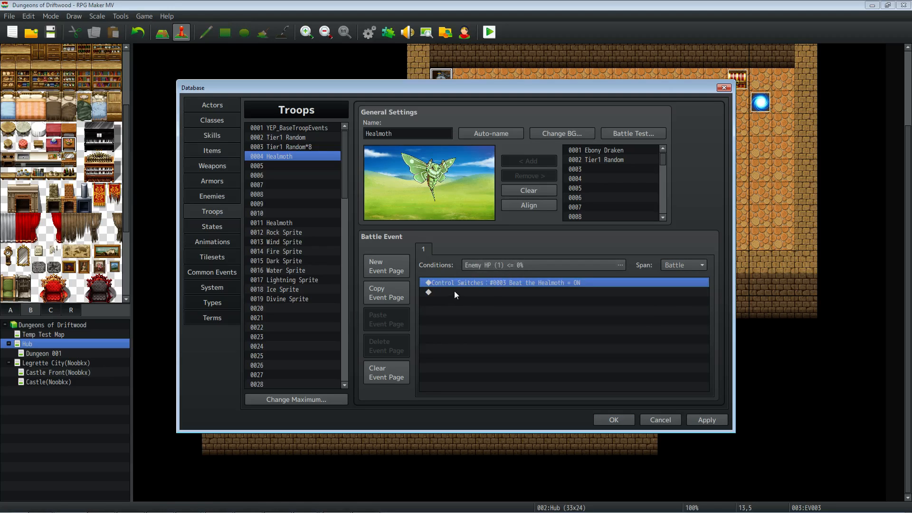
# - Add a Control Switches command turning 0003 'Beat the Healmoth' ON and save the database
pyautogui.rightClick(486, 285)
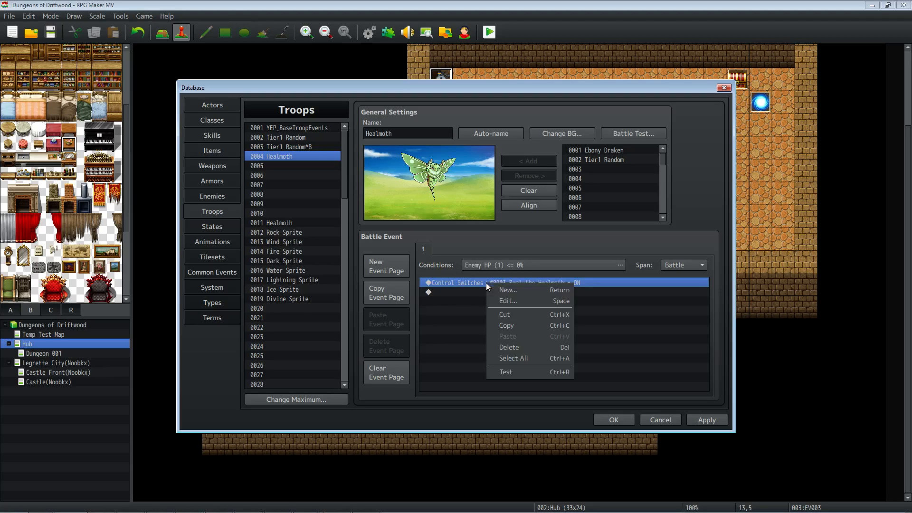
pyautogui.click(507, 289)
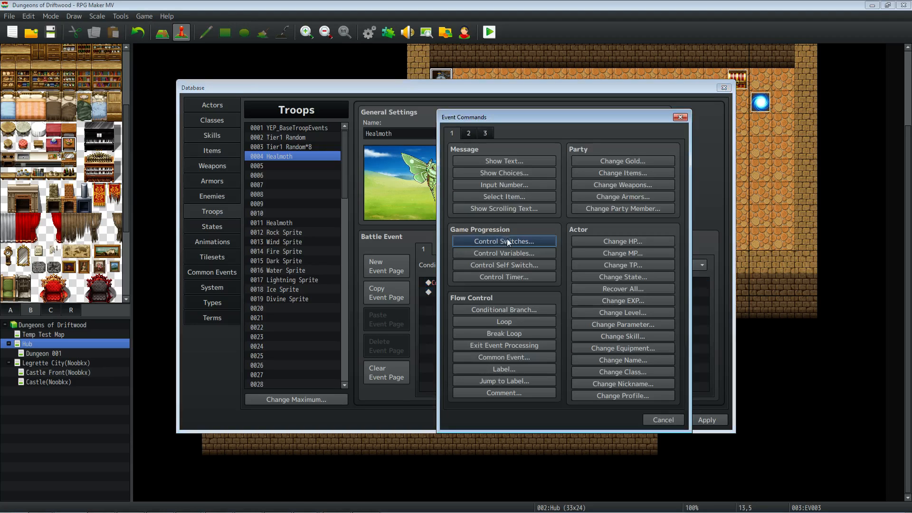
pyautogui.click(503, 241)
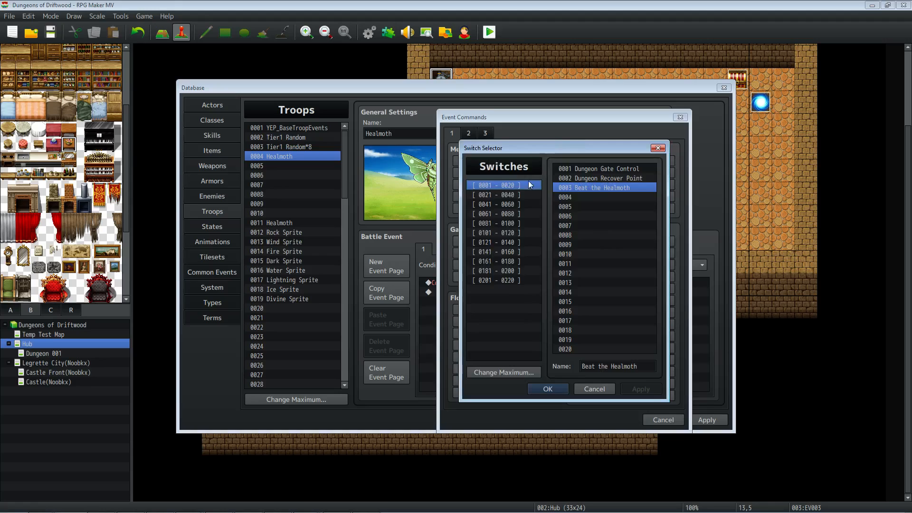
pyautogui.tripleClick(615, 365)
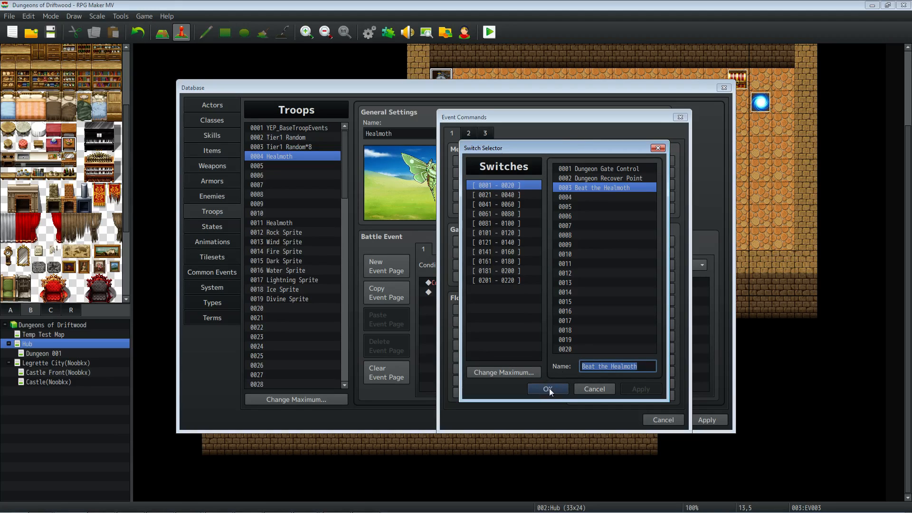
pyautogui.click(546, 389)
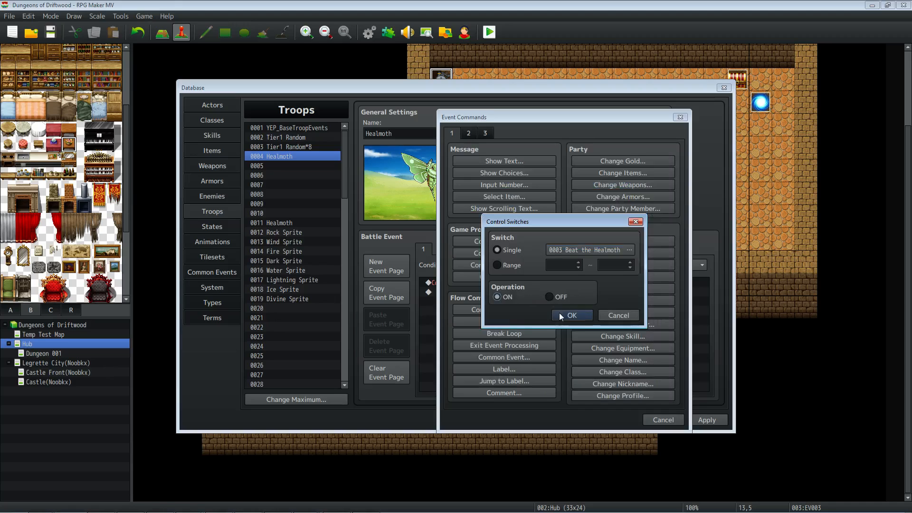
pyautogui.click(571, 314)
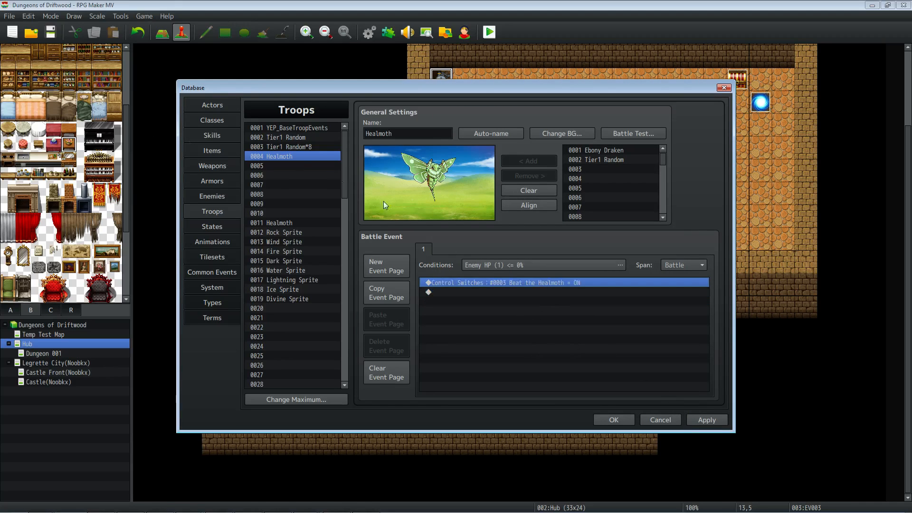
pyautogui.click(611, 419)
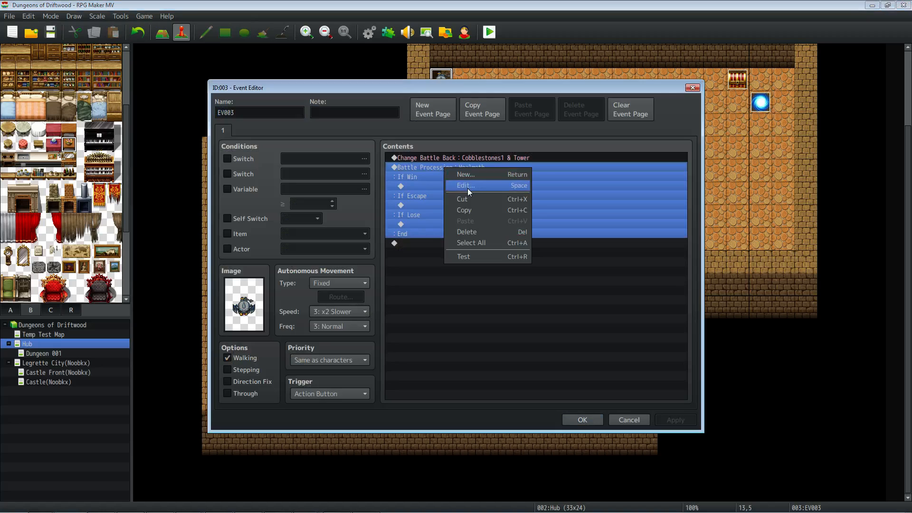
# - Set the map event's Battle Processing to directly designate the Healmoth troop
pyautogui.click(465, 185)
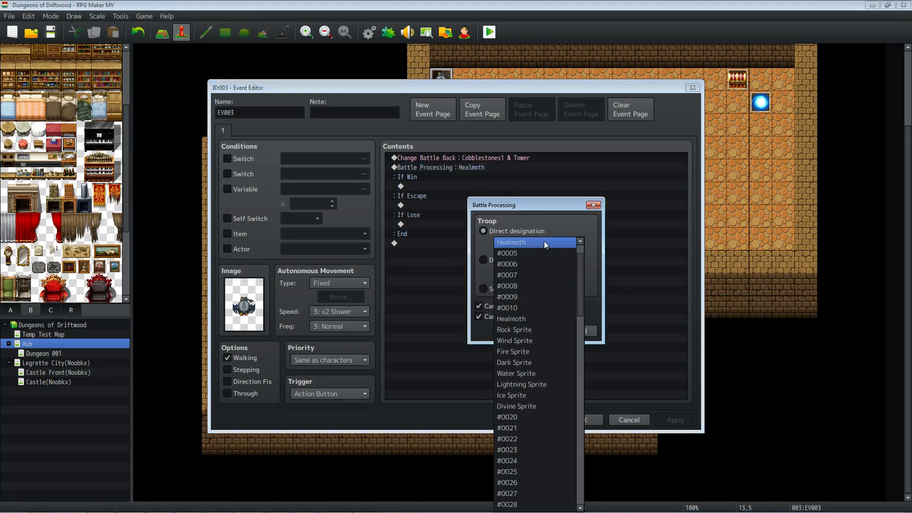
pyautogui.scroll(3)
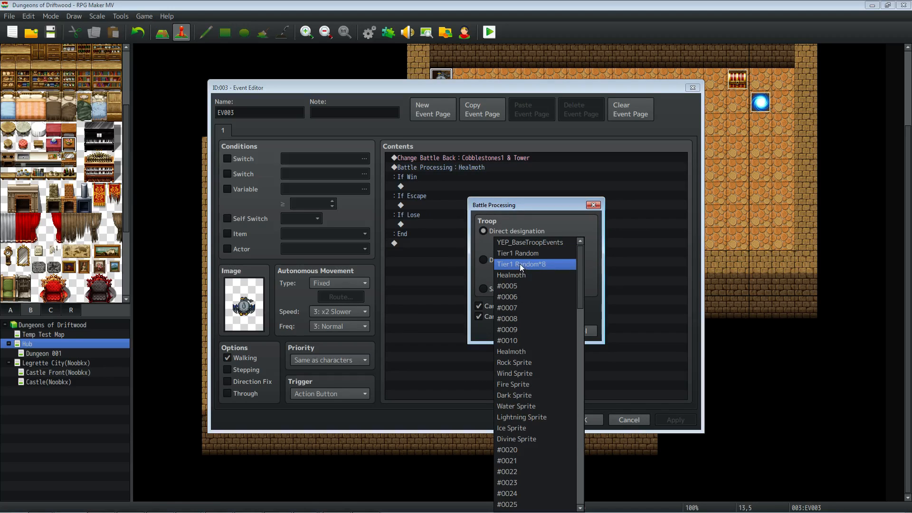
pyautogui.click(520, 264)
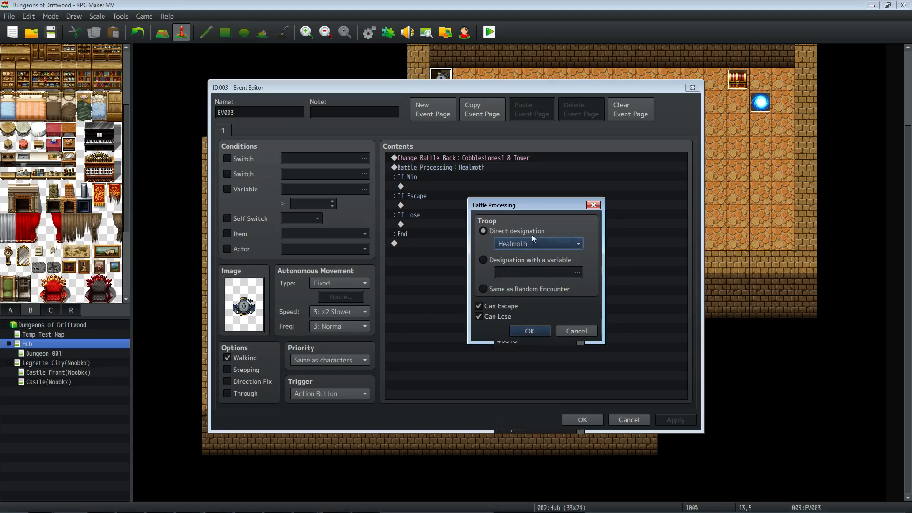
pyautogui.moveTo(475, 256)
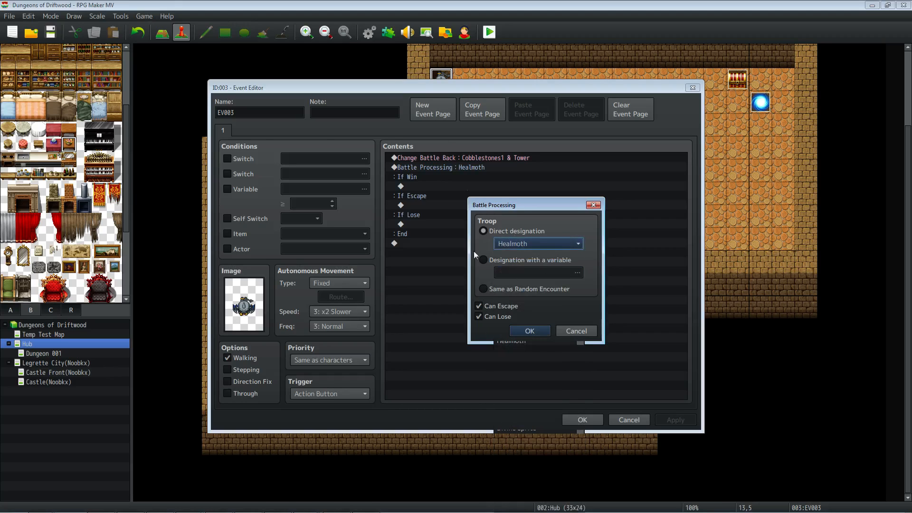
pyautogui.moveTo(532, 263)
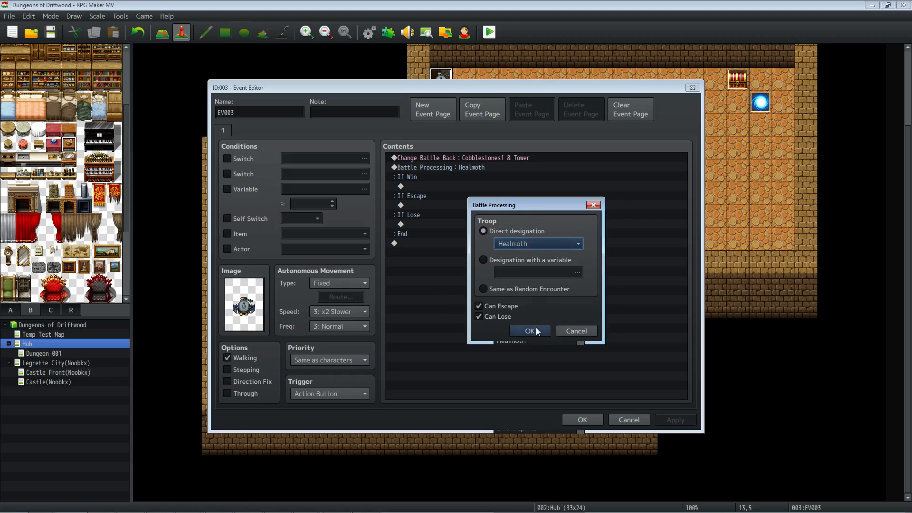
pyautogui.click(529, 331)
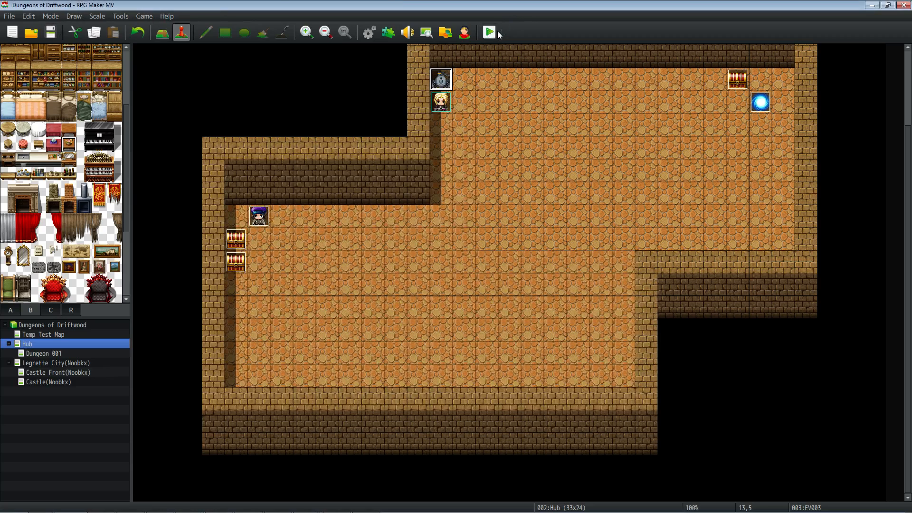
pyautogui.moveTo(455, 52)
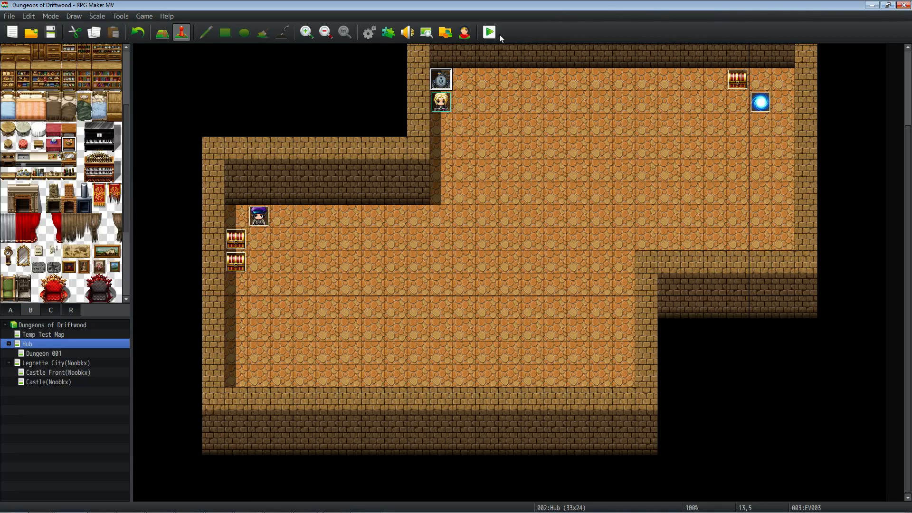
# - Start a playtest of Dungeons of Driftwood from the toolbar
pyautogui.click(488, 32)
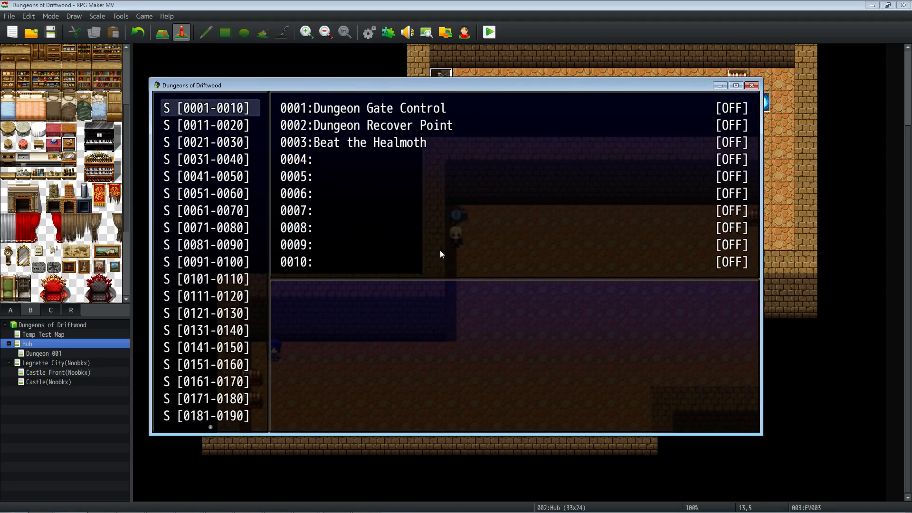
# - Check 'Beat the Healmoth' reads OFF in the debug switch list, then leave it
pyautogui.click(351, 141)
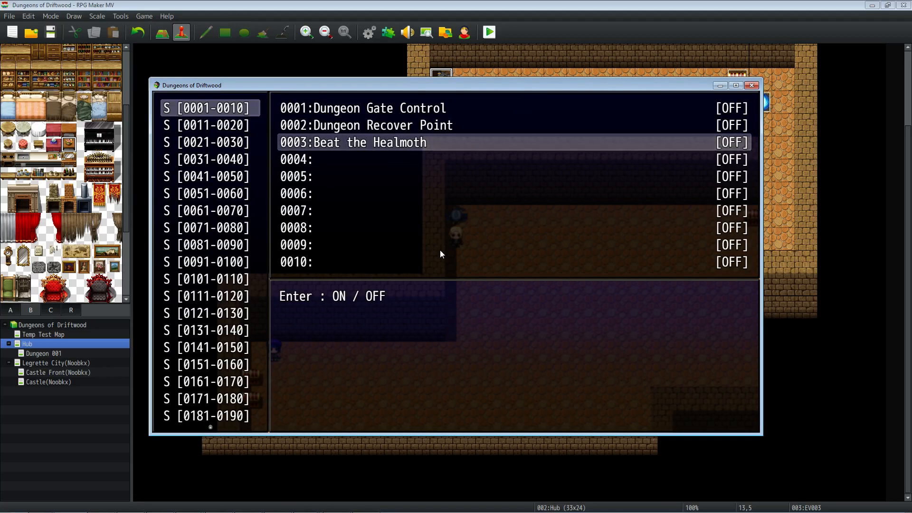
pyautogui.click(351, 141)
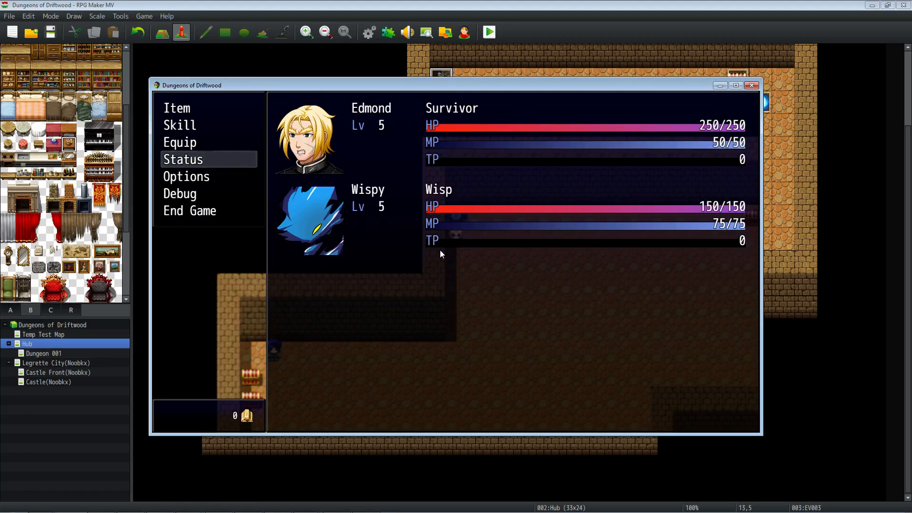
# - Close the party menu and resume play toward the Healmoth fight
pyautogui.click(180, 125)
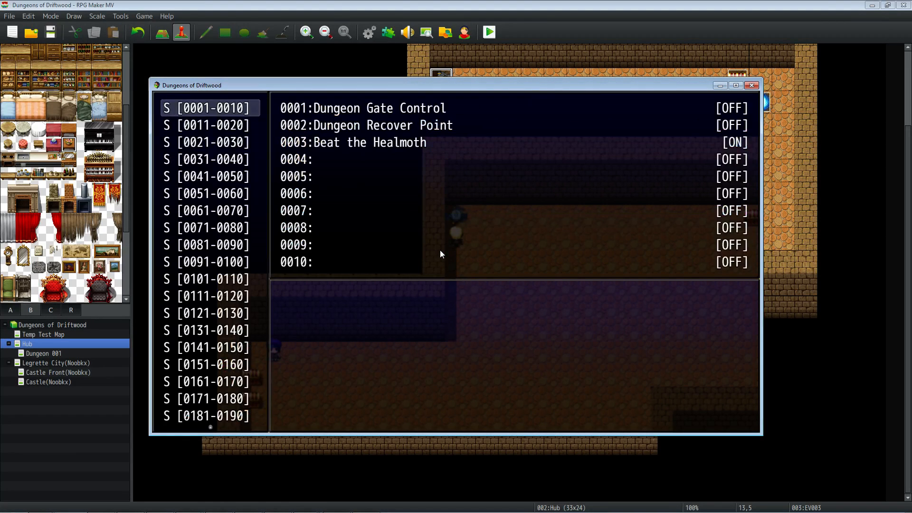
pyautogui.click(352, 142)
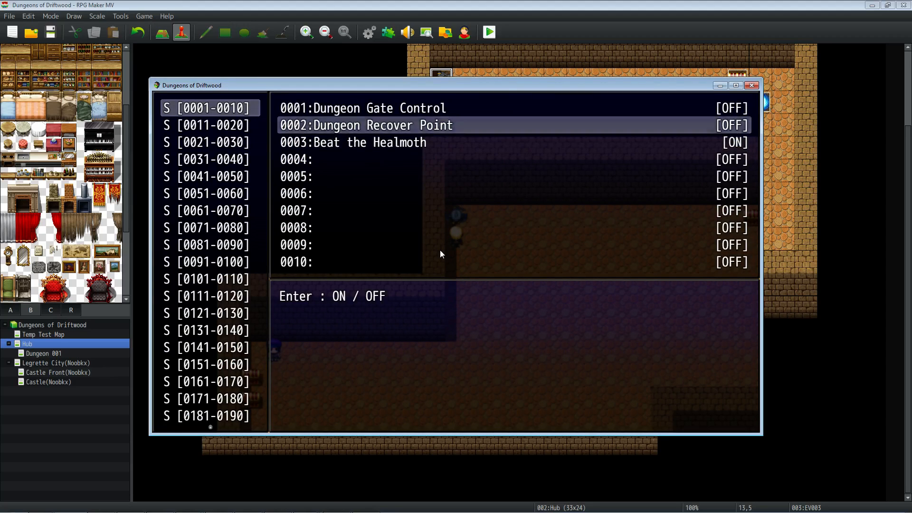
pyautogui.click(351, 142)
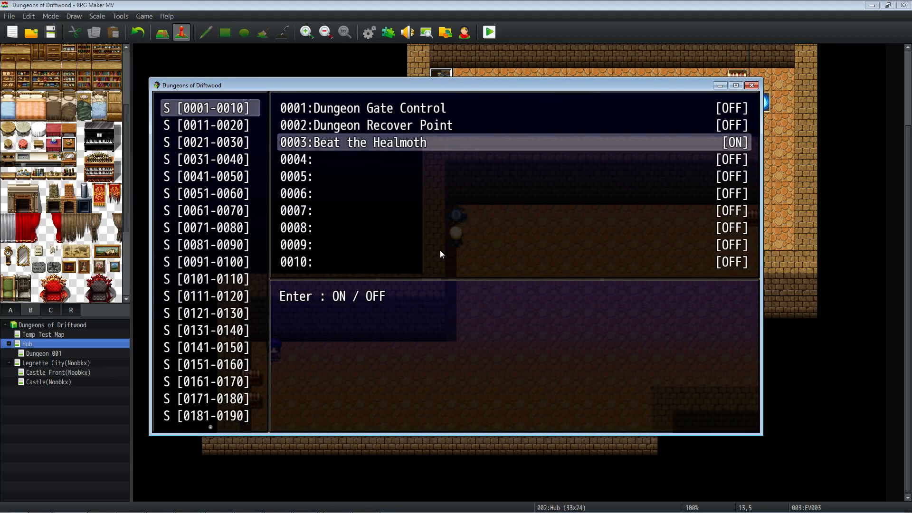